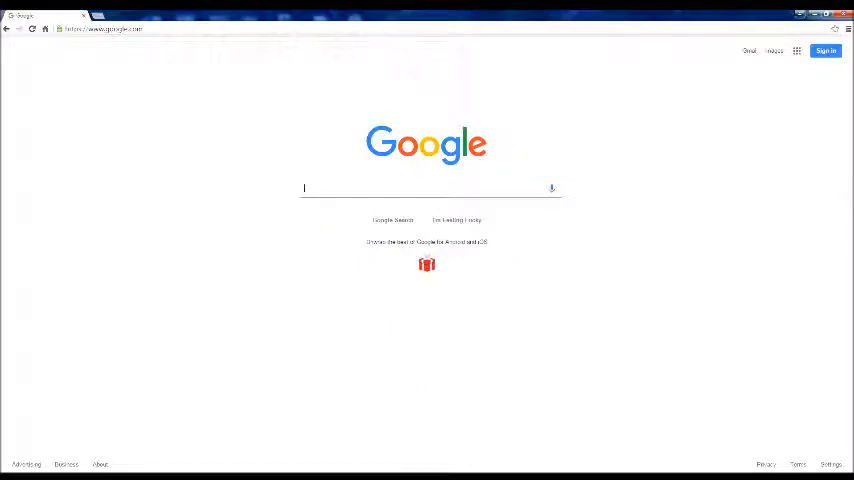
# - Load pixlr.com by entering 'pixlr' in Chrome's address bar
pyautogui.click(103, 28)
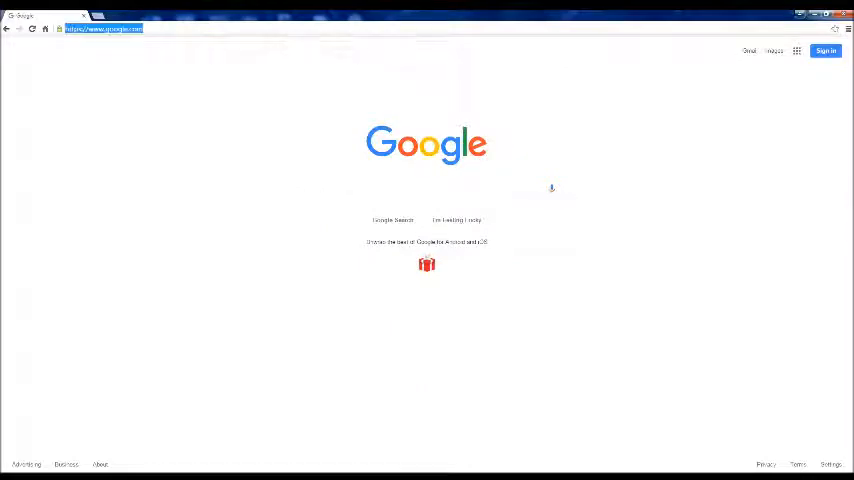
pyautogui.write('pixl')
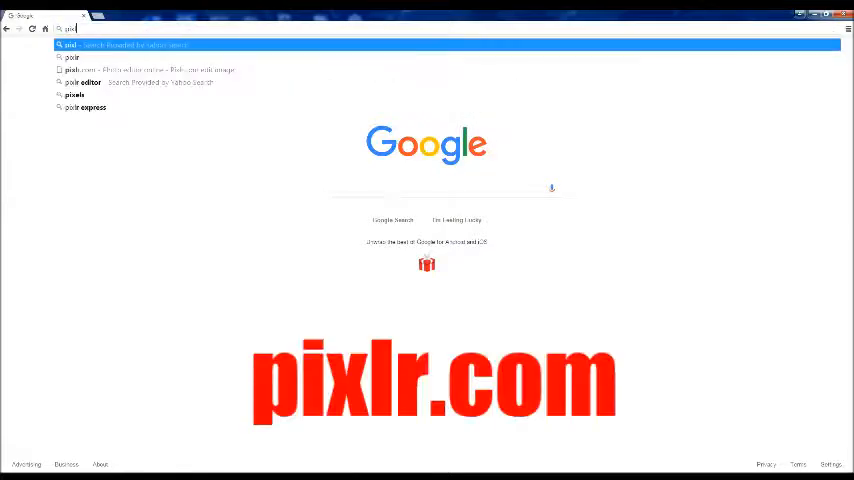
pyautogui.write('r')
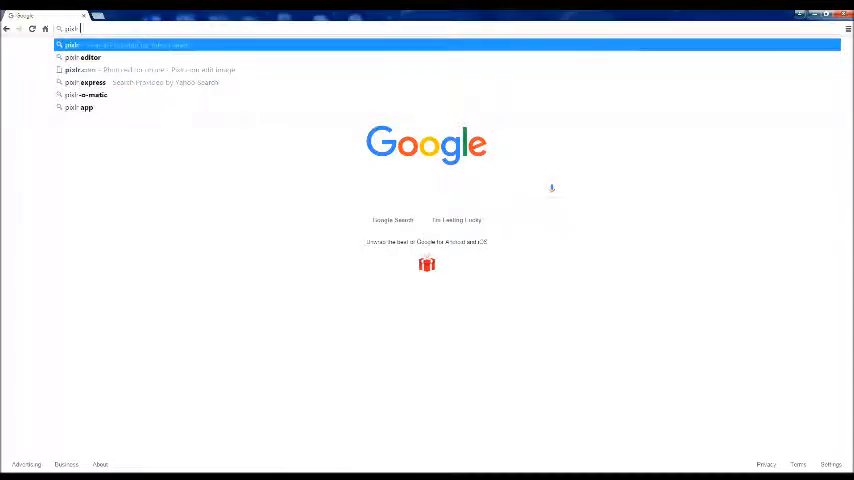
pyautogui.press('Return')
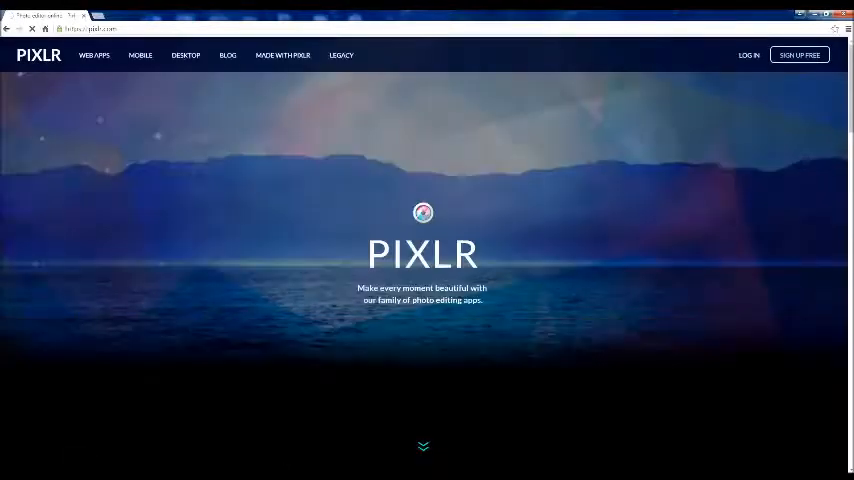
# - Launch the Pixlr Editor web app and create a new image with a transparent background
pyautogui.scroll(-3)
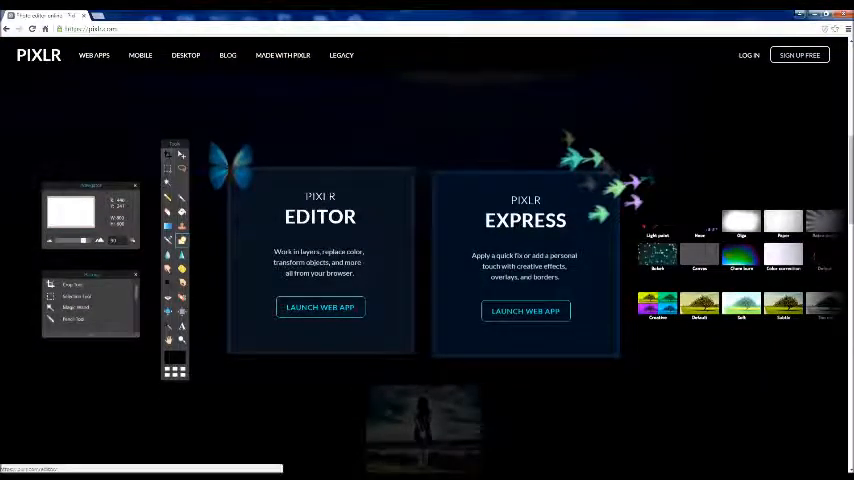
pyautogui.click(320, 307)
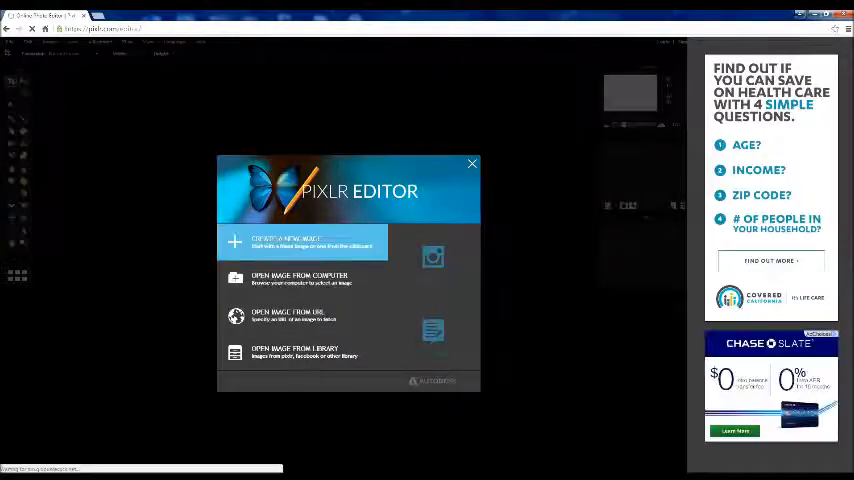
pyautogui.click(290, 242)
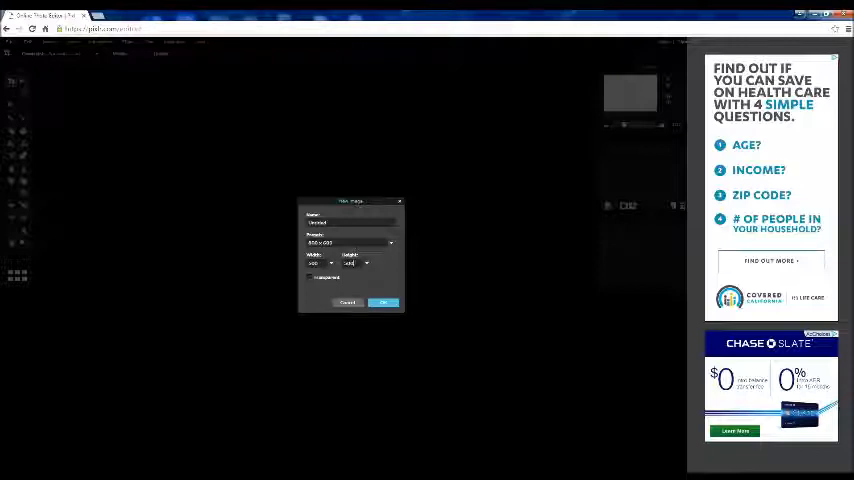
pyautogui.click(311, 277)
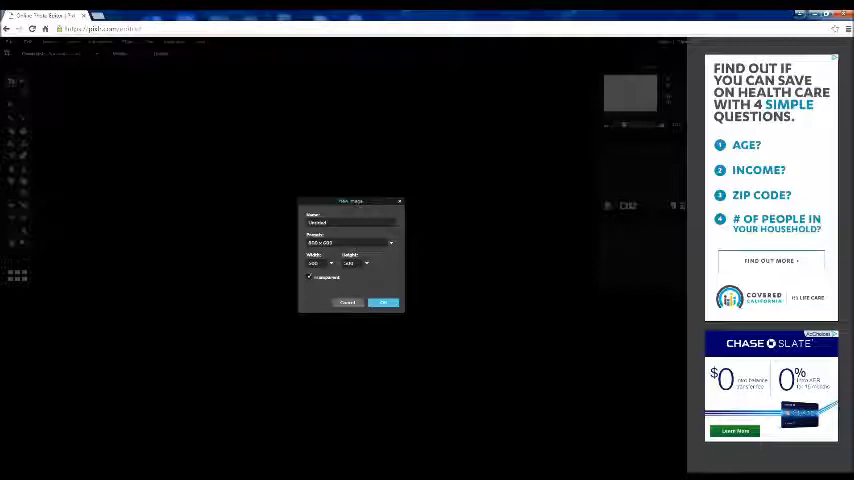
pyautogui.click(383, 302)
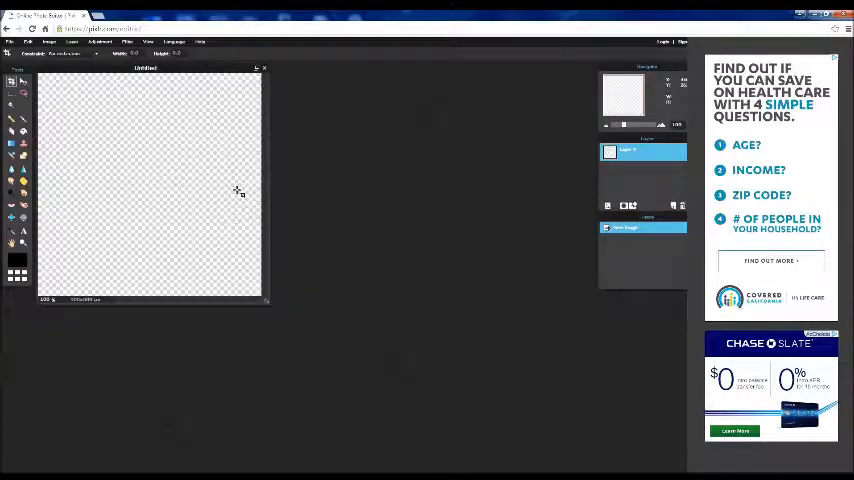
pyautogui.moveTo(62, 107)
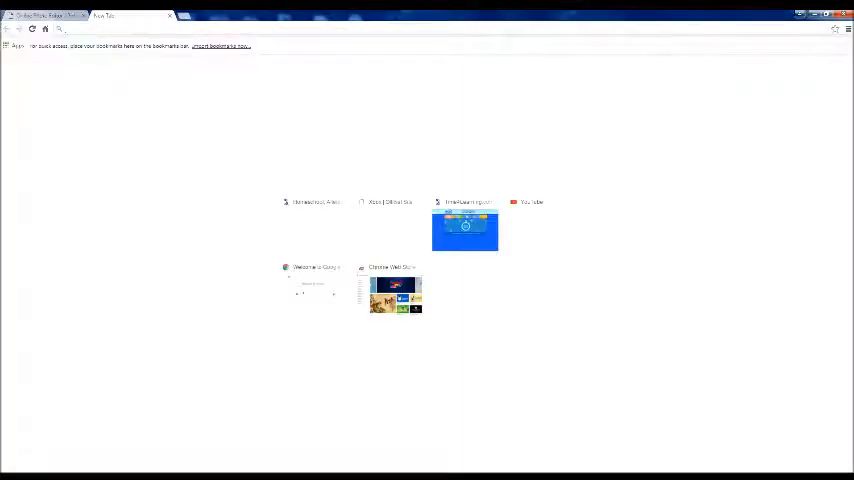
# - Search Google Images for 'blue grunge', preview a bright blue result, then view red grunge results
pyautogui.click(464, 228)
pyautogui.write('blue sumo')
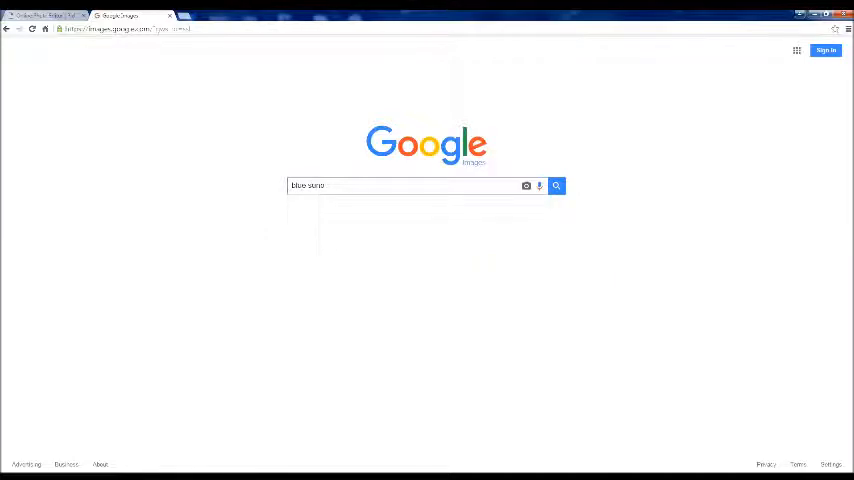
pyautogui.click(556, 185)
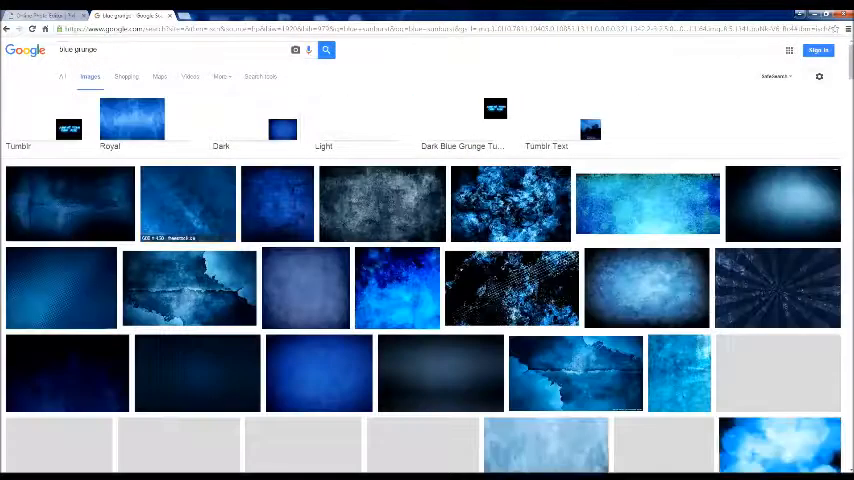
pyautogui.scroll(-3)
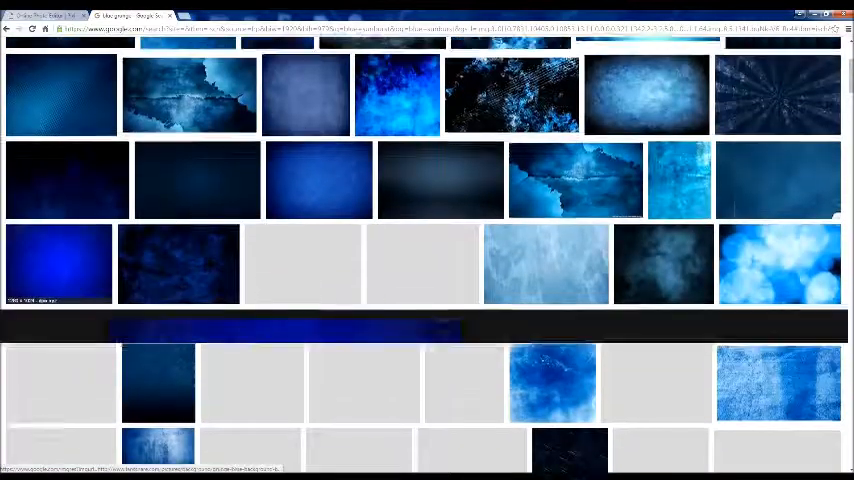
pyautogui.click(59, 264)
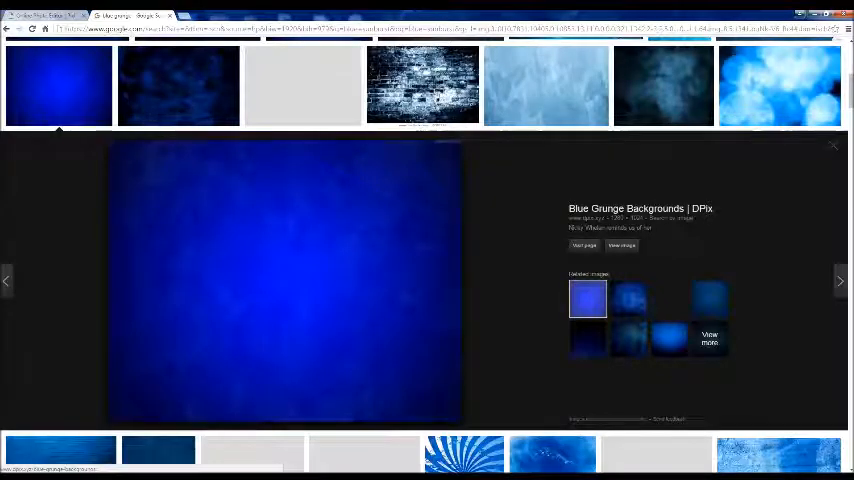
pyautogui.click(833, 145)
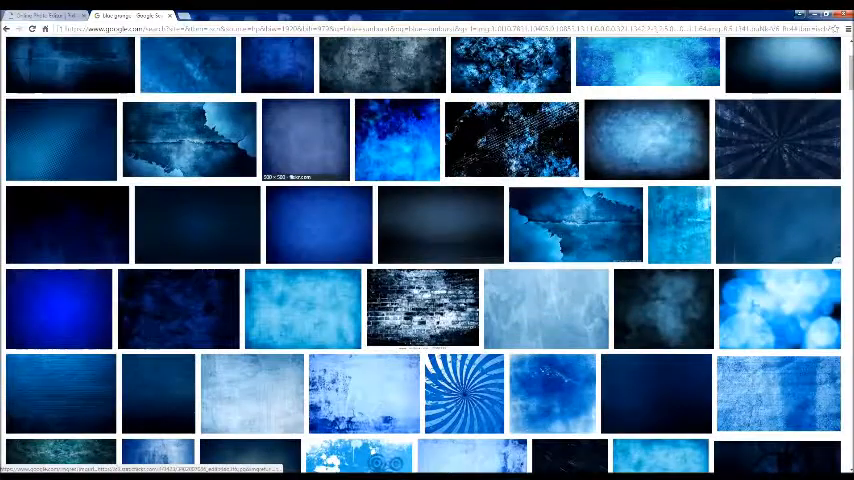
pyautogui.click(190, 139)
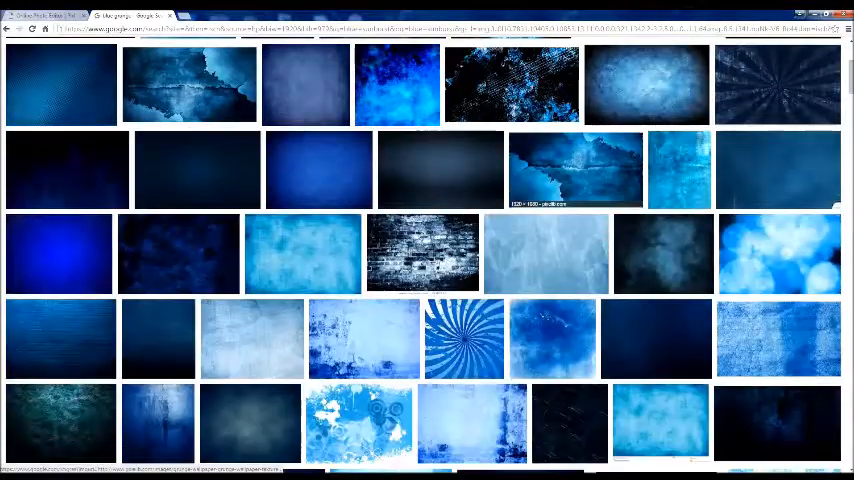
pyautogui.scroll(3)
pyautogui.write('red grunge')
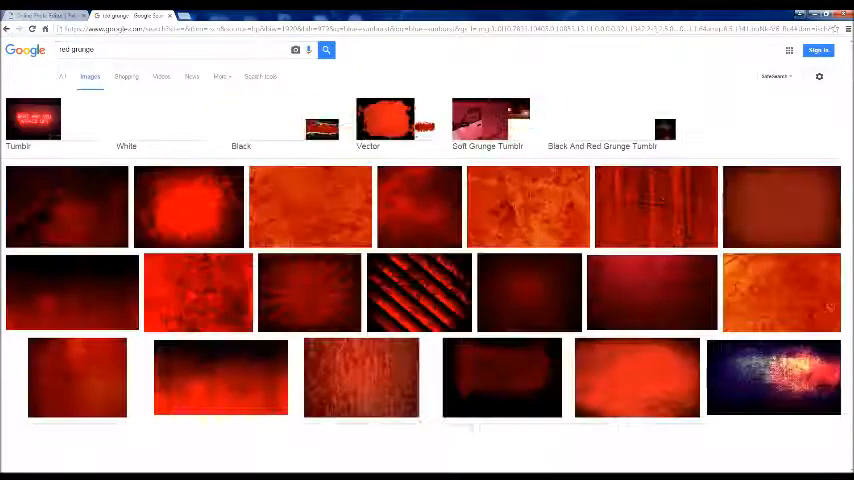
# - Scroll through the red grunge results before returning to the Pixlr Editor tab
pyautogui.scroll(-3)
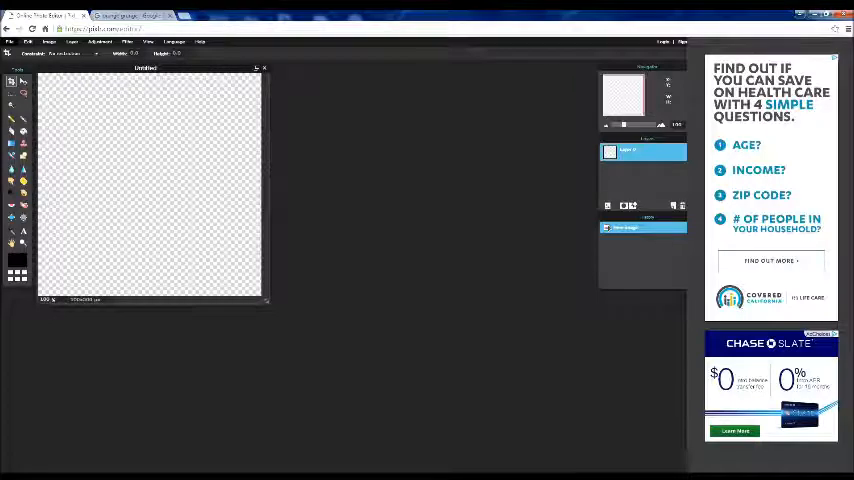
# - Open the bluegrunge file from the Desktop through File > Open image
pyautogui.click(11, 42)
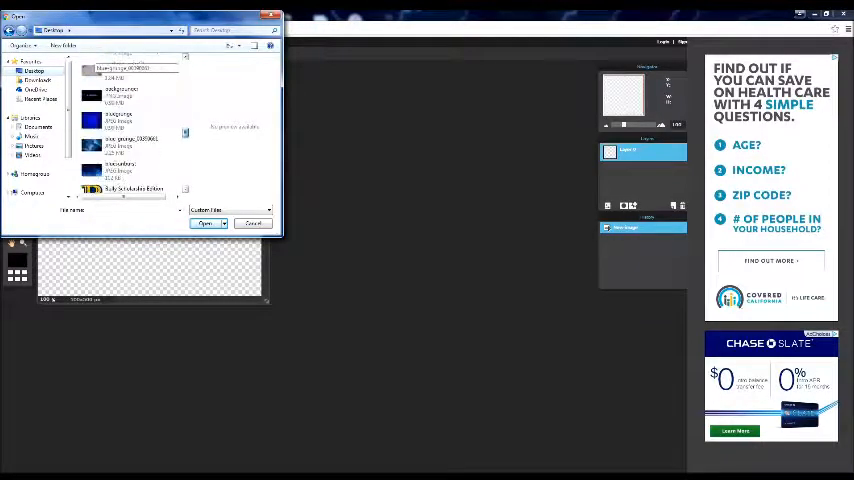
pyautogui.click(120, 133)
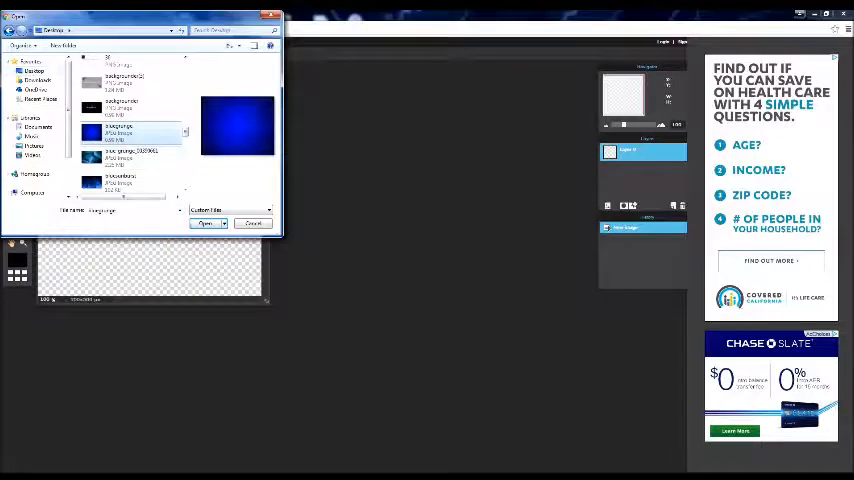
pyautogui.click(205, 223)
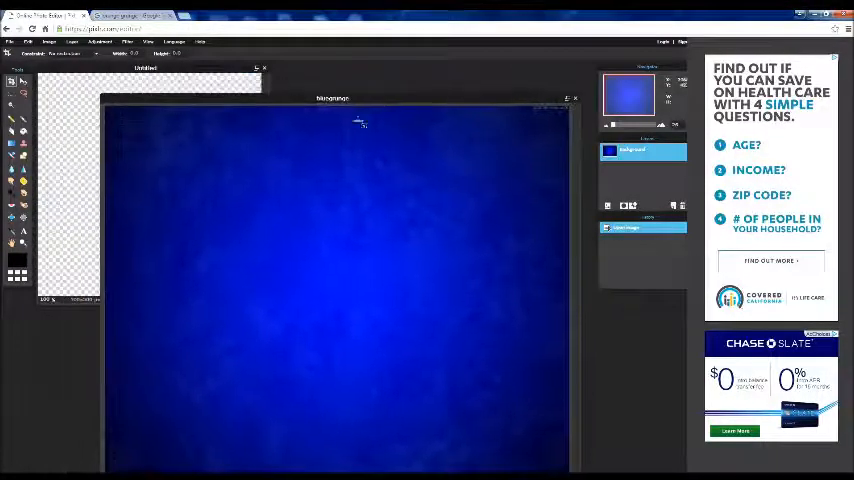
# - Copy all of bluegrunge, paste it onto the Untitled canvas, and close the original document
pyautogui.press('ctrl+a')
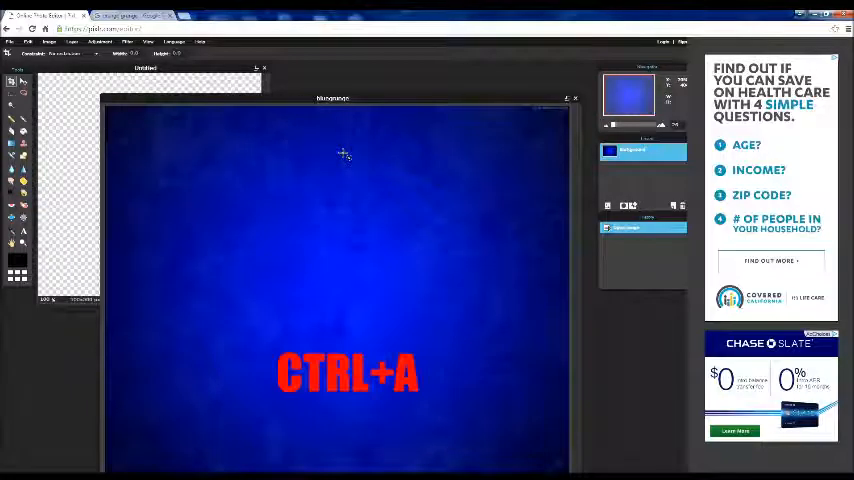
pyautogui.press('ctrl+a')
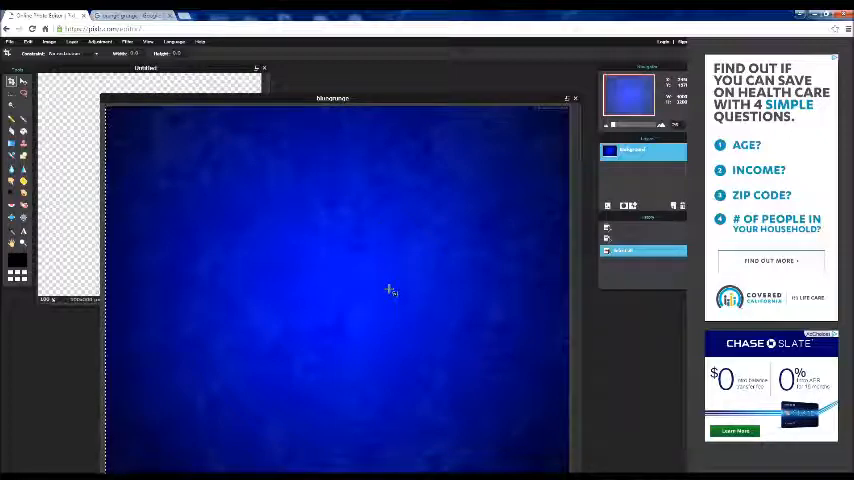
pyautogui.press('ctrl+c')
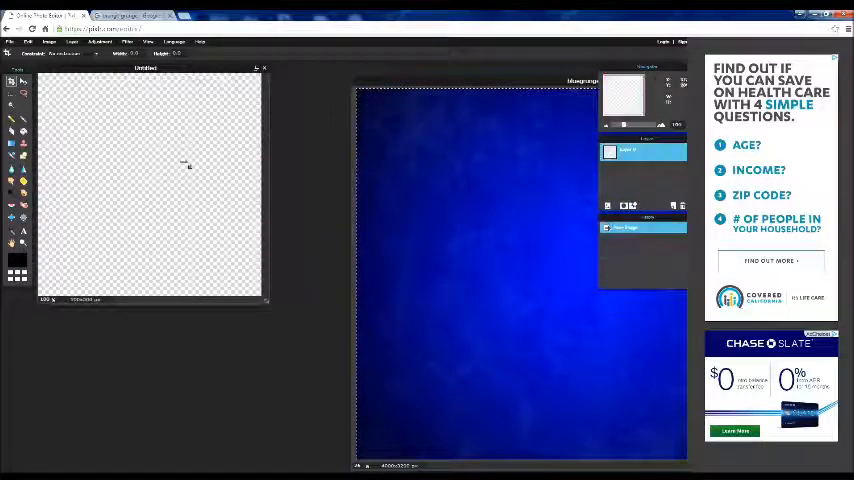
pyautogui.press('ctrl+v')
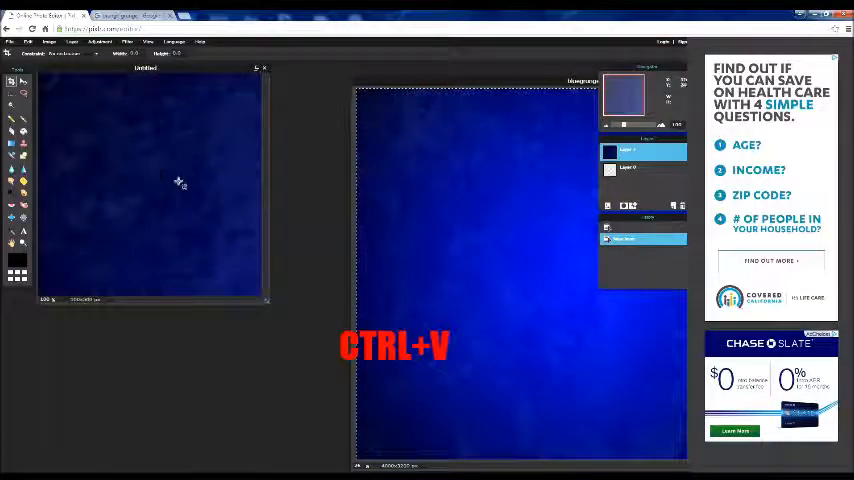
pyautogui.press('ctrl+v')
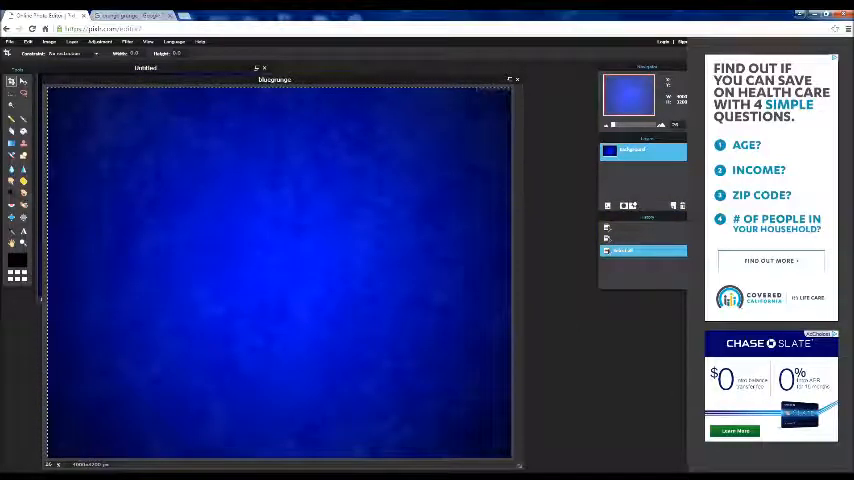
pyautogui.click(518, 79)
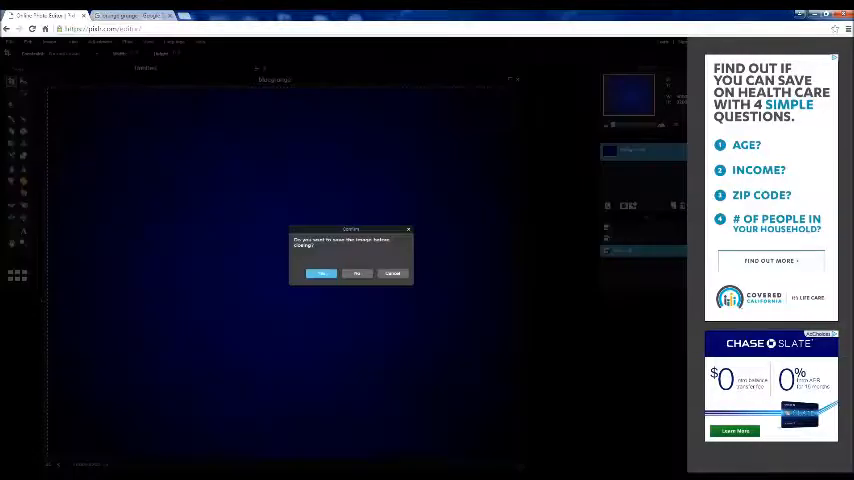
# - Choose the Type tool and drag a text box near the canvas's upper left
pyautogui.click(320, 273)
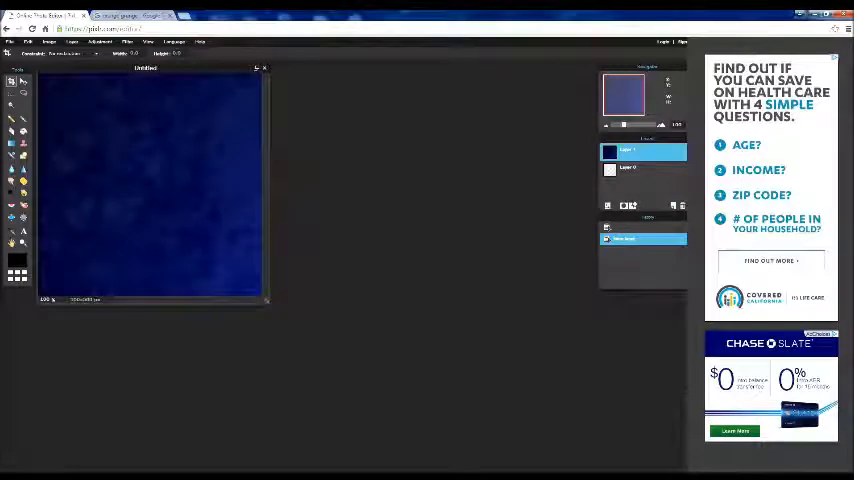
pyautogui.moveTo(115, 213); pyautogui.dragTo(158, 224)
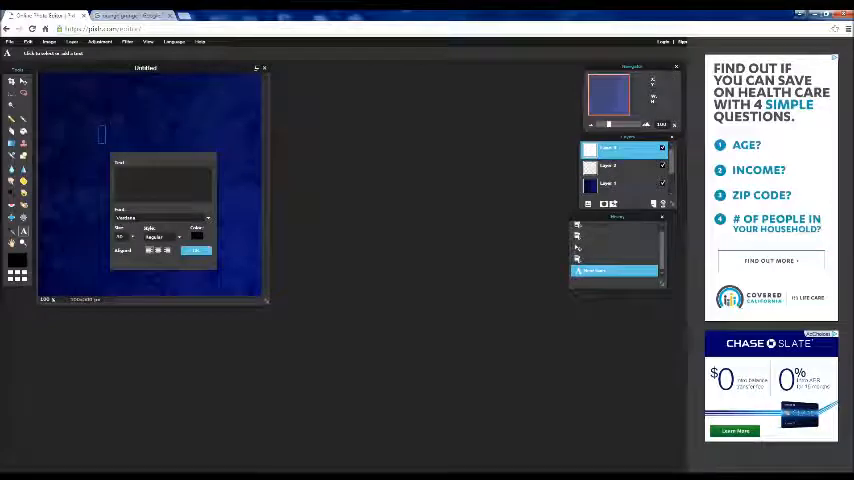
# - Replace the sample text with 'John Cena' and set it in a large bold font
pyautogui.click(198, 230)
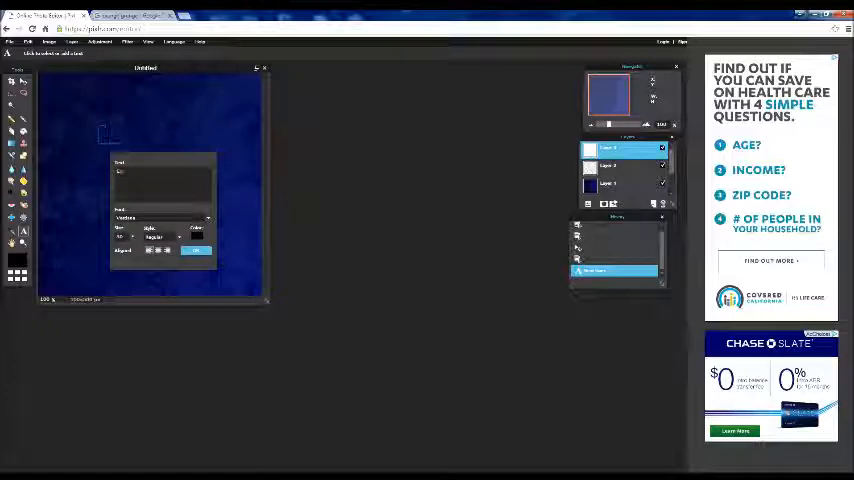
pyautogui.write('Example')
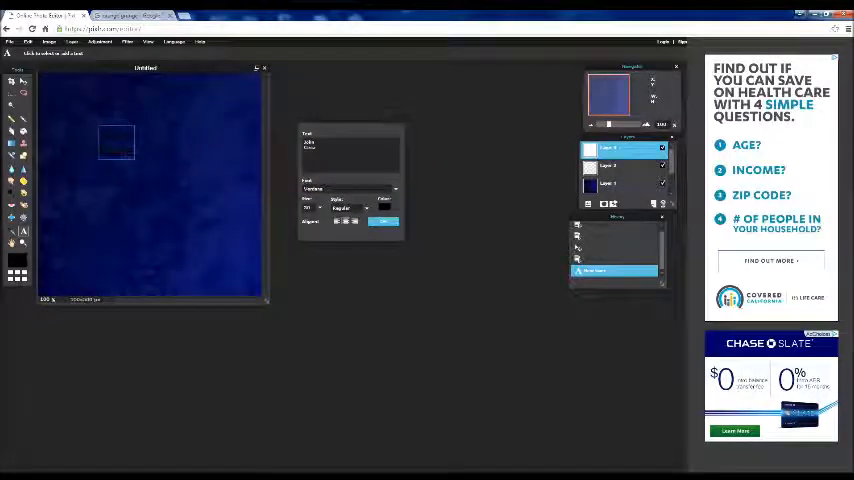
pyautogui.write('John Cena')
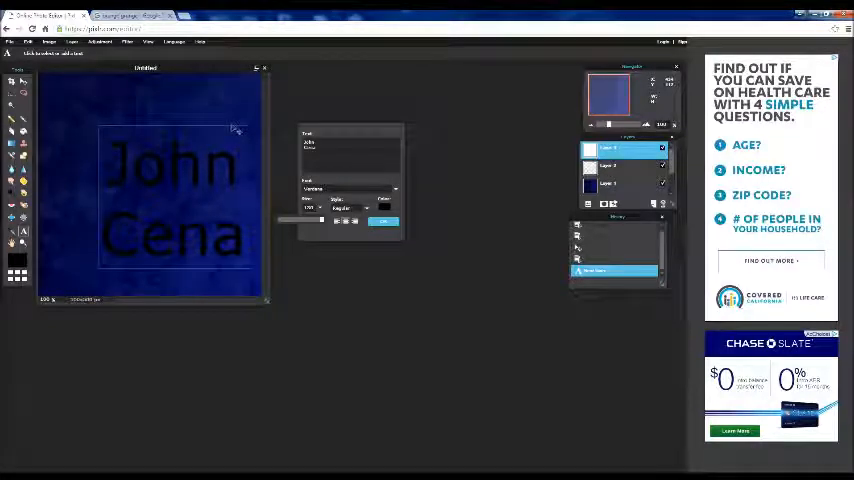
pyautogui.click(349, 189)
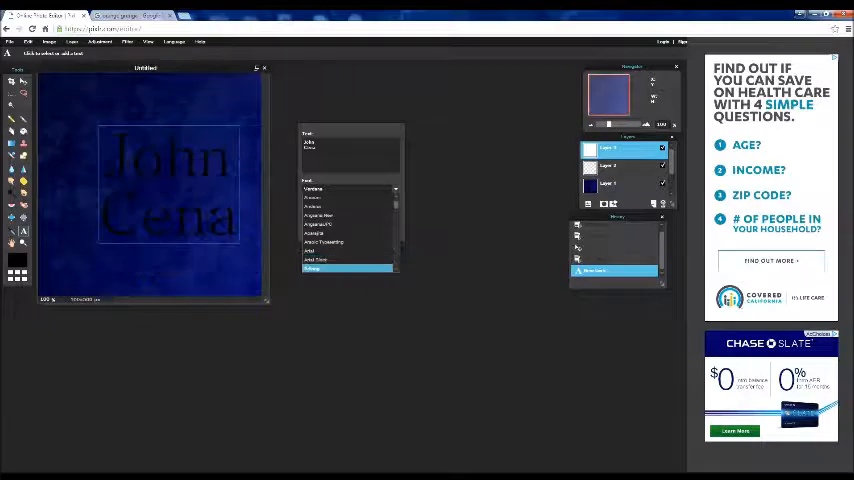
pyautogui.click(347, 259)
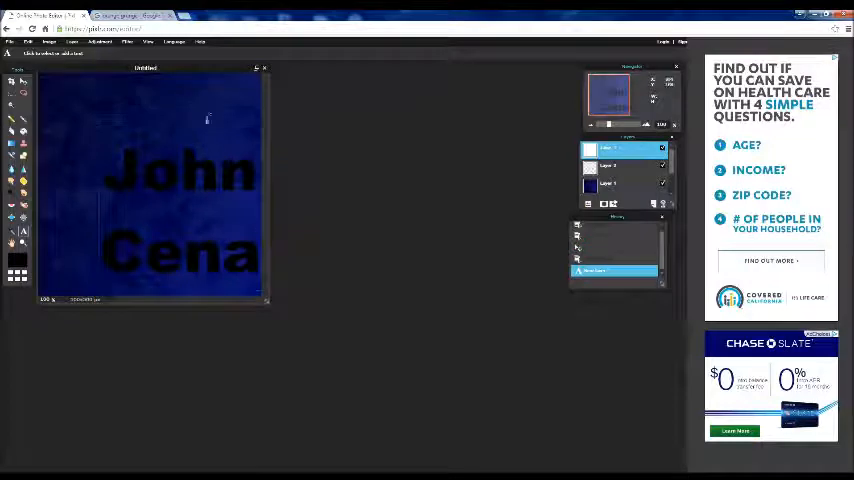
pyautogui.moveTo(175, 170)
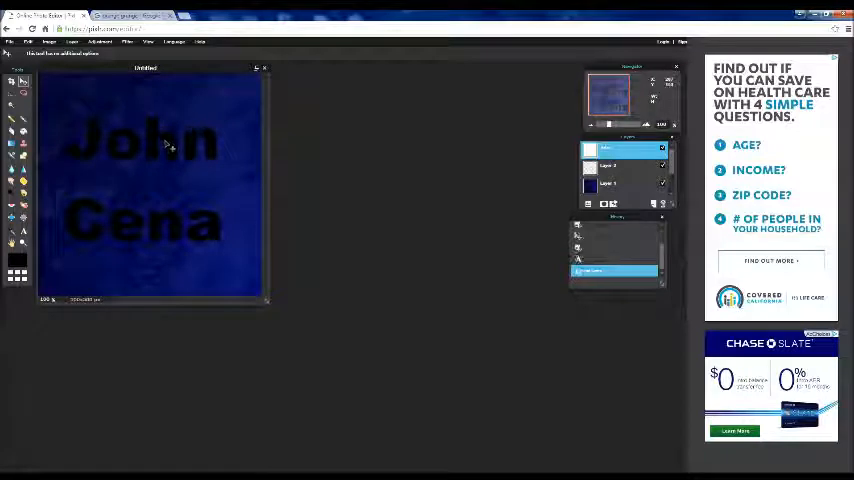
# - Select Layer 1 and apply a brightness adjustment to lighten the blue grunge background
pyautogui.click(610, 184)
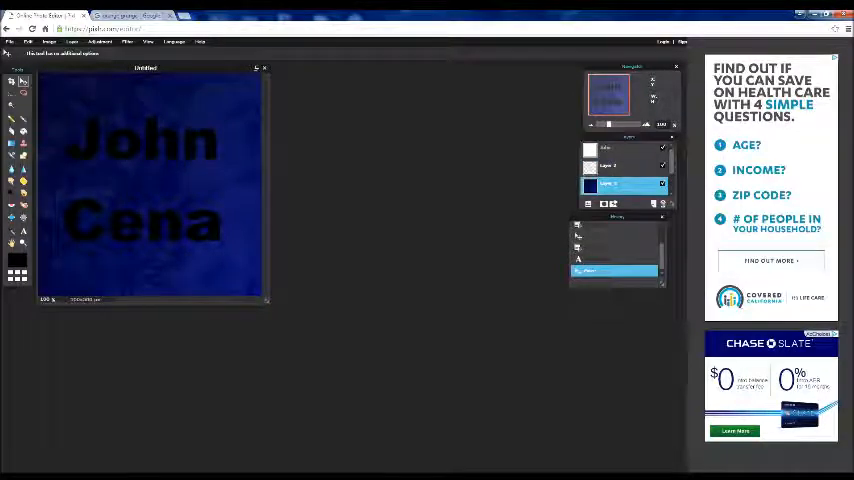
pyautogui.click(49, 42)
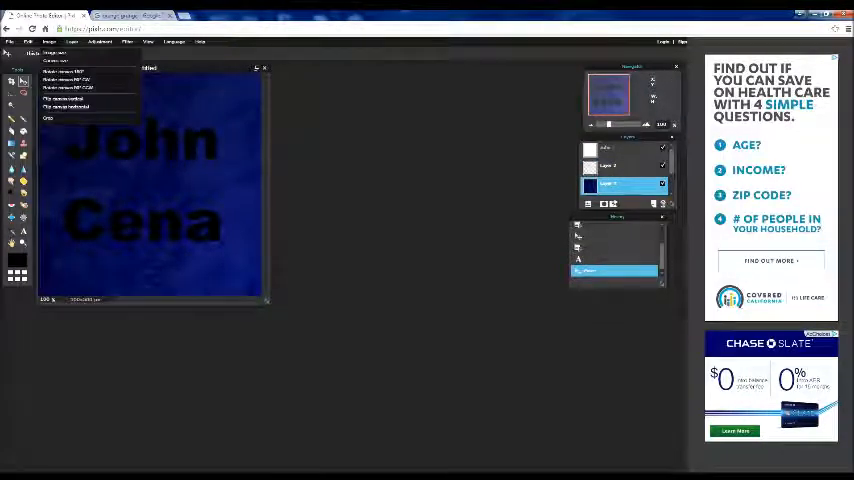
pyautogui.click(28, 42)
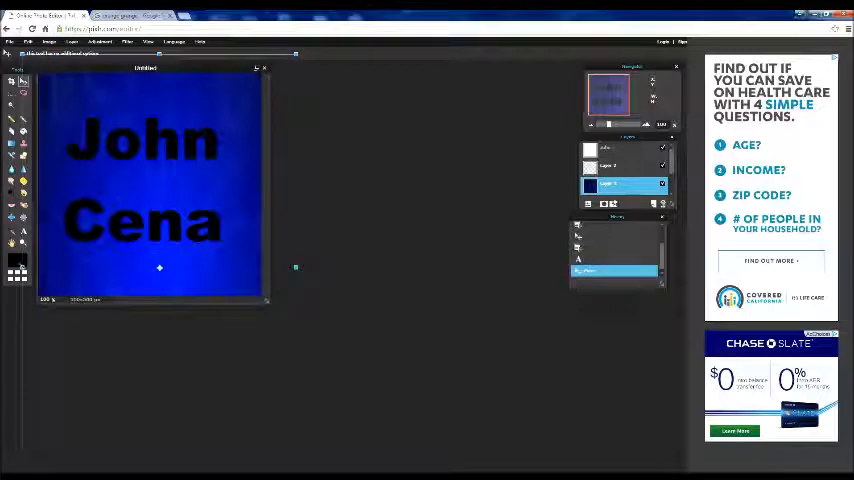
pyautogui.moveTo(237, 191)
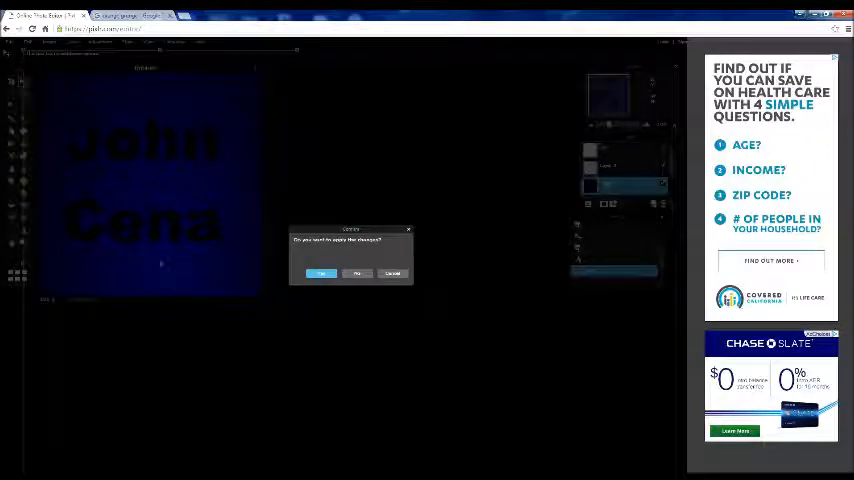
pyautogui.click(320, 273)
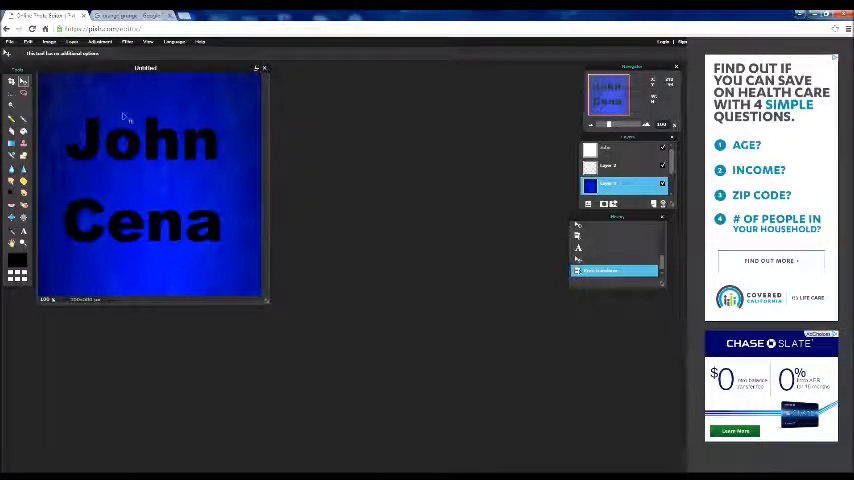
# - Save 'John Cena Profile Pic' as a JPEG on the Desktop via File > Save
pyautogui.click(10, 41)
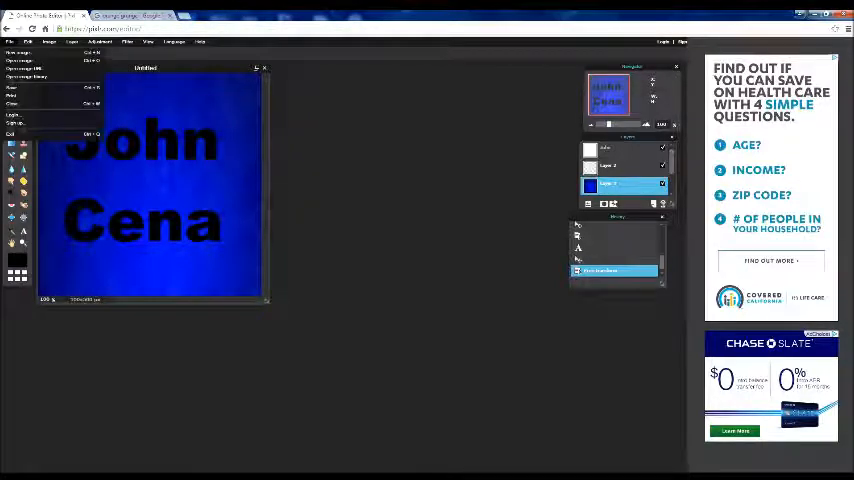
pyautogui.click(27, 42)
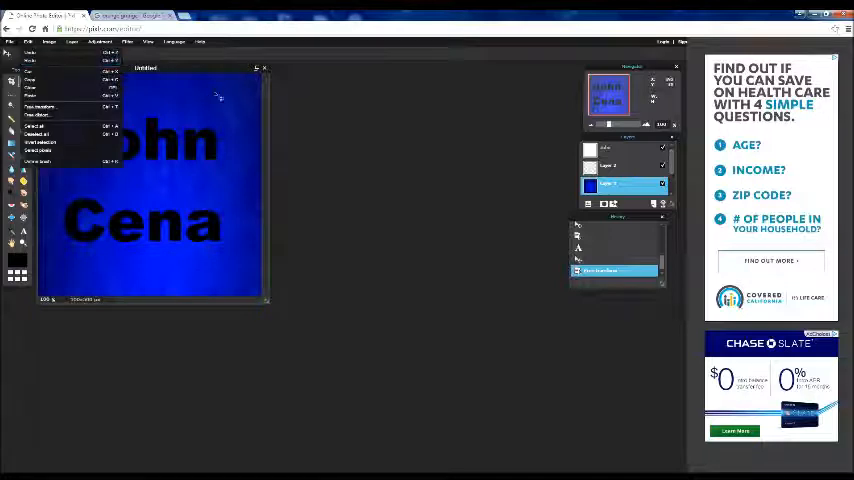
pyautogui.click(27, 41)
pyautogui.write('John Cena Profile Pic')
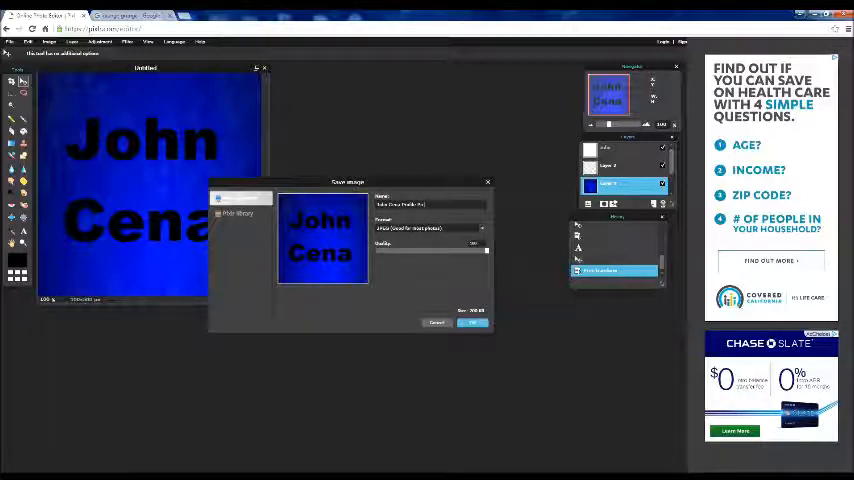
pyautogui.click(473, 322)
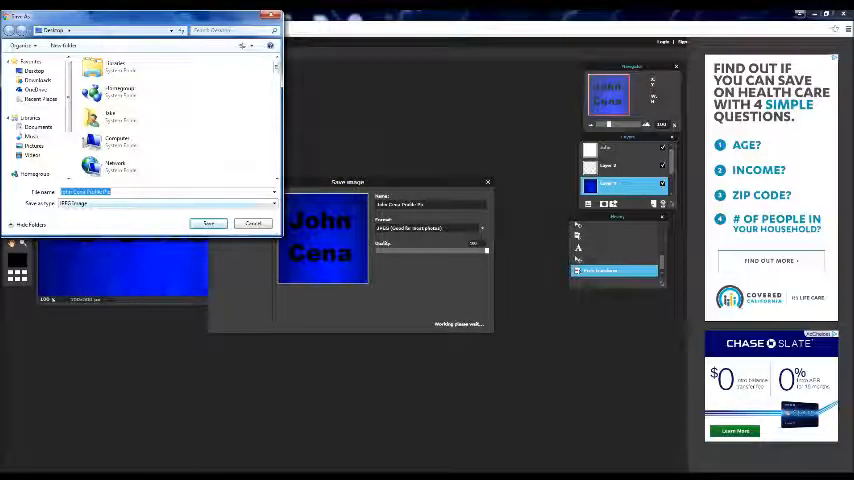
pyautogui.click(208, 223)
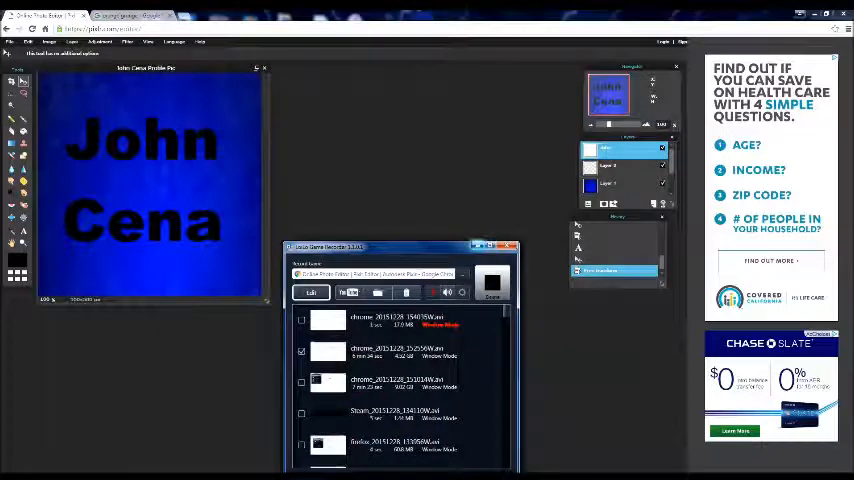
# - Return focus to the John Cena Profile Pic document in the editor
pyautogui.click(510, 247)
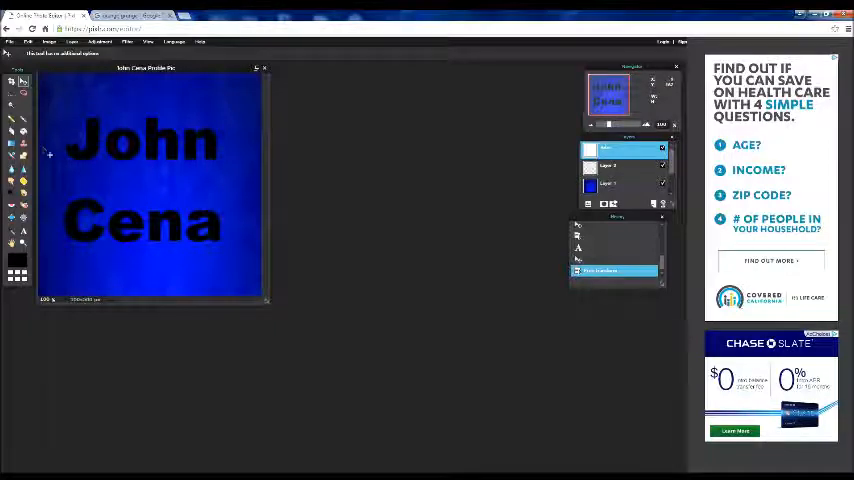
pyautogui.moveTo(155, 195)
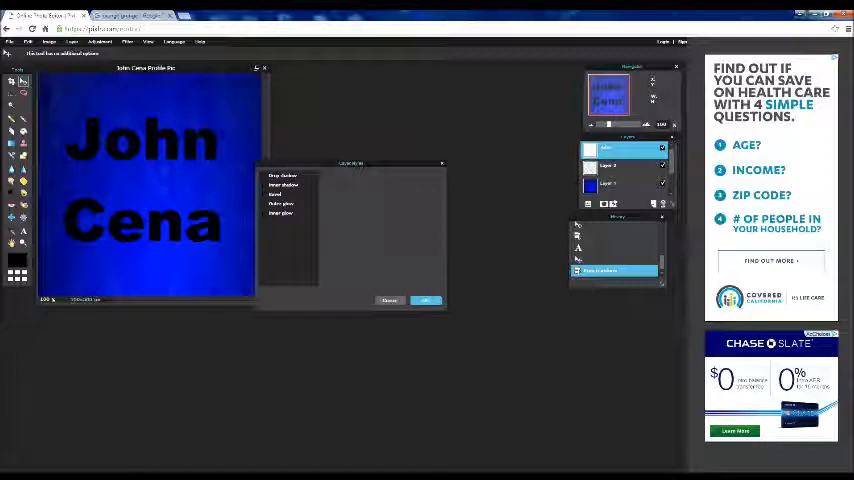
# - Enable a dark drop shadow on the John Cena text in Layer styles
pyautogui.click(266, 176)
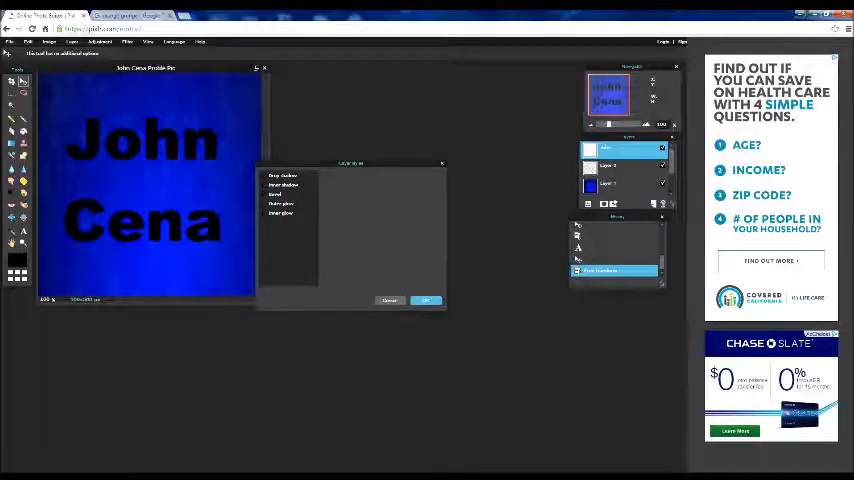
pyautogui.click(283, 175)
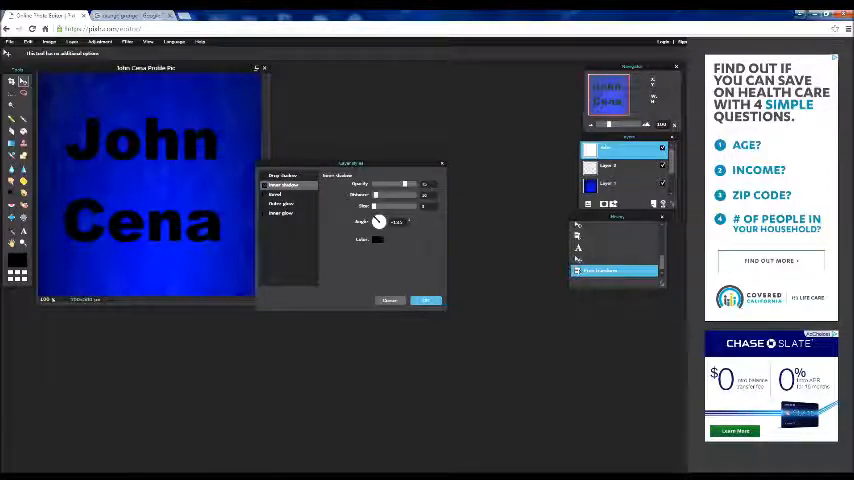
pyautogui.click(283, 184)
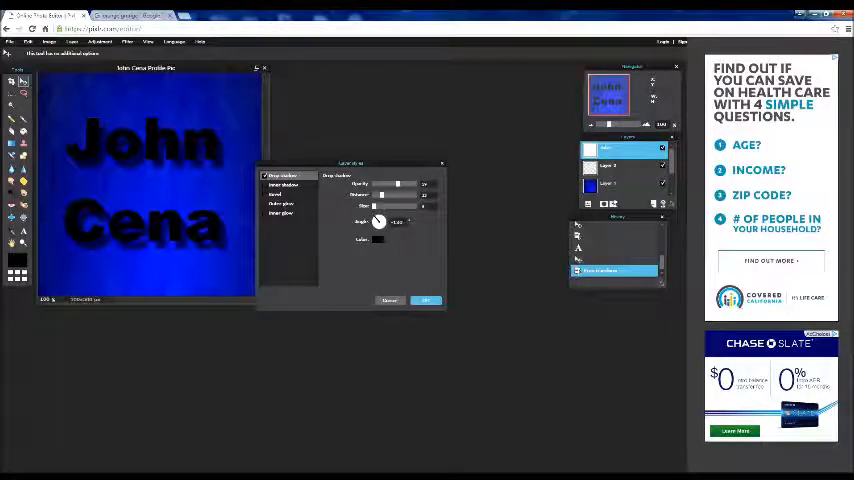
# - Try Outer glow, Bevel and Inner glow, then confirm Layer styles with only the drop shadow
pyautogui.click(281, 203)
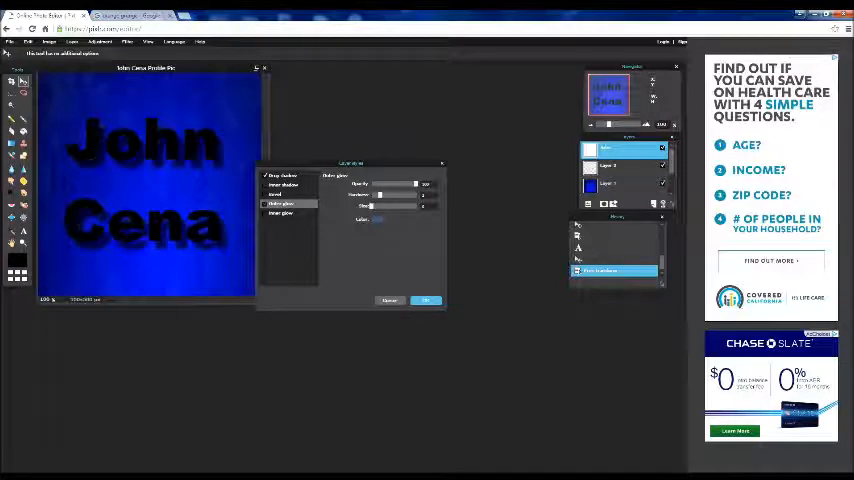
pyautogui.click(281, 213)
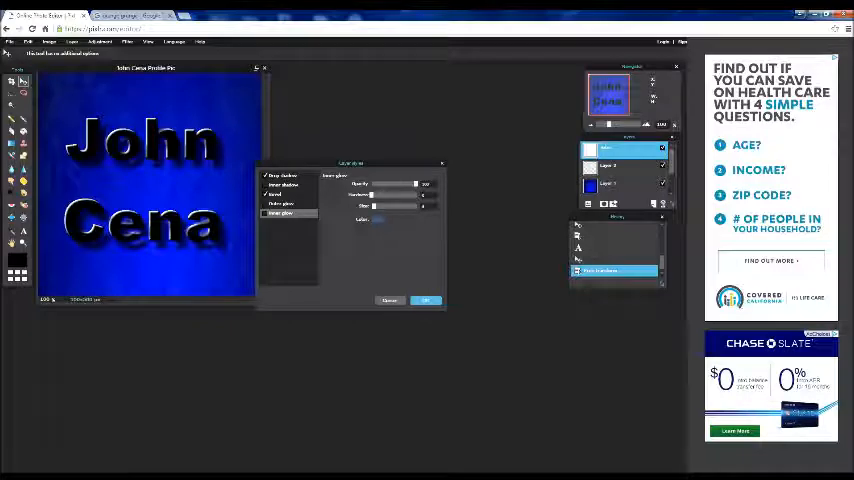
pyautogui.click(266, 204)
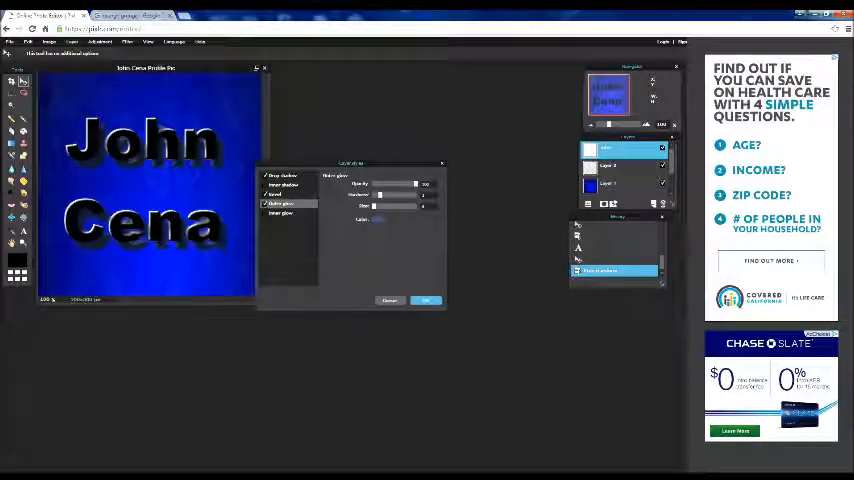
pyautogui.click(275, 193)
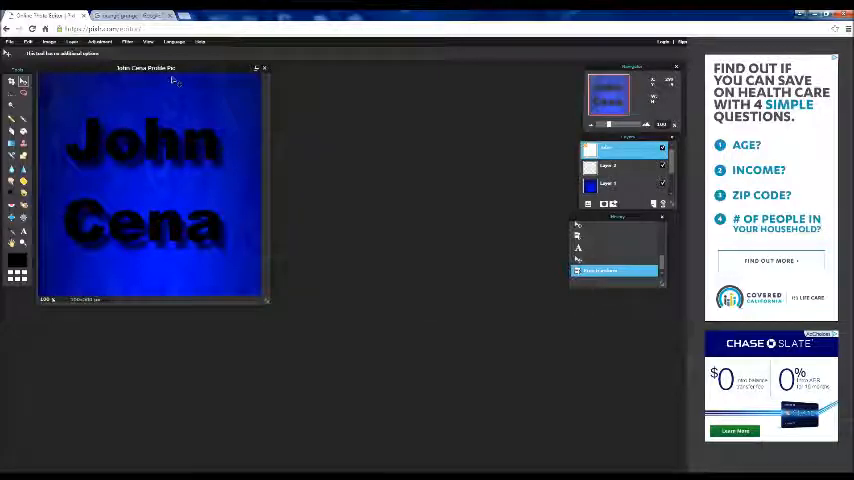
pyautogui.moveTo(197, 105)
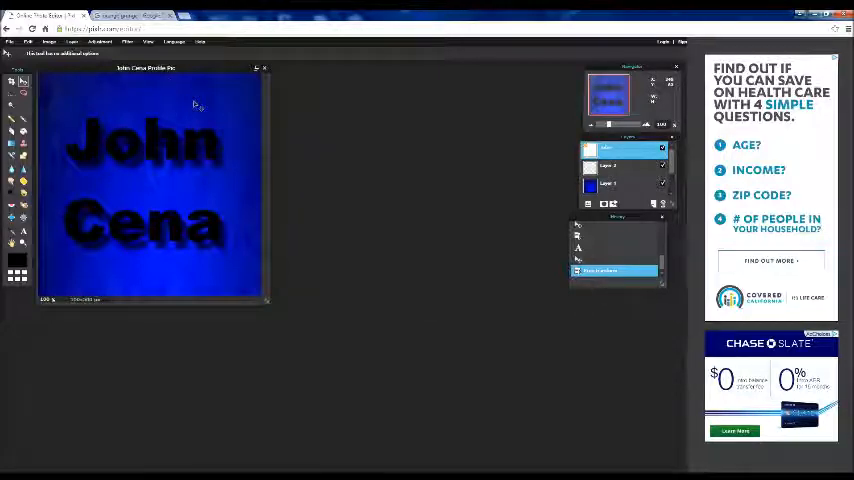